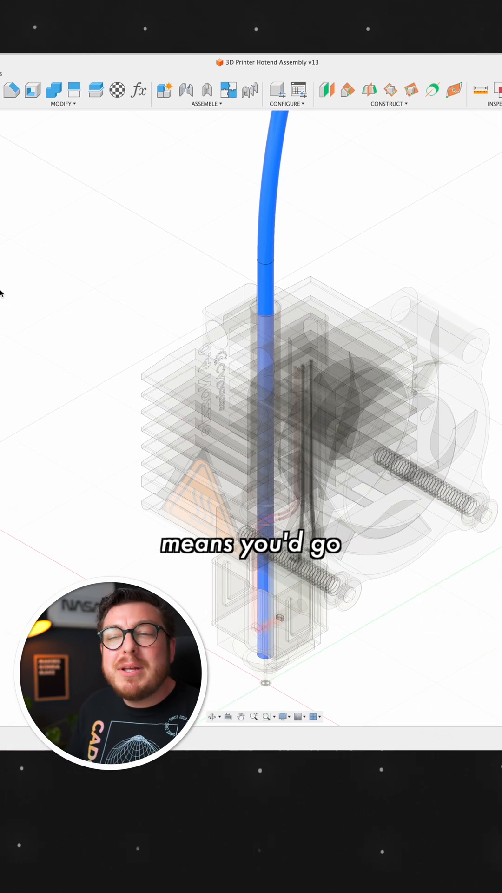
Expand the Browser tree to list the hotend assembly's components, with 1.75mm Filament active.
left_click(206, 94)
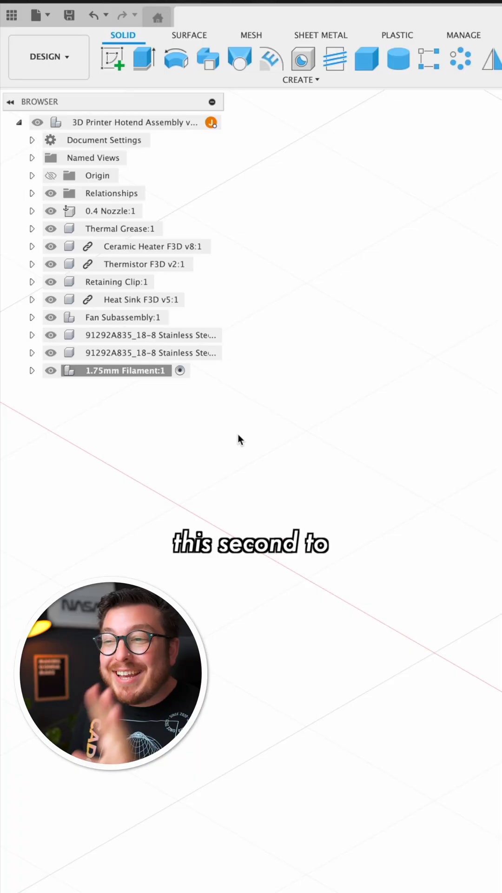
Add Component11 at the top level of the hotend assembly via New Component.
left_click(180, 370)
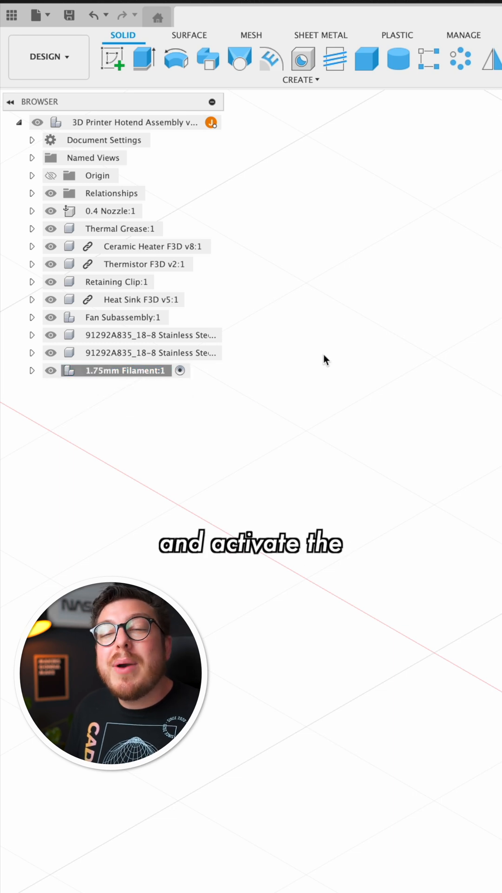
mouse_move(238, 200)
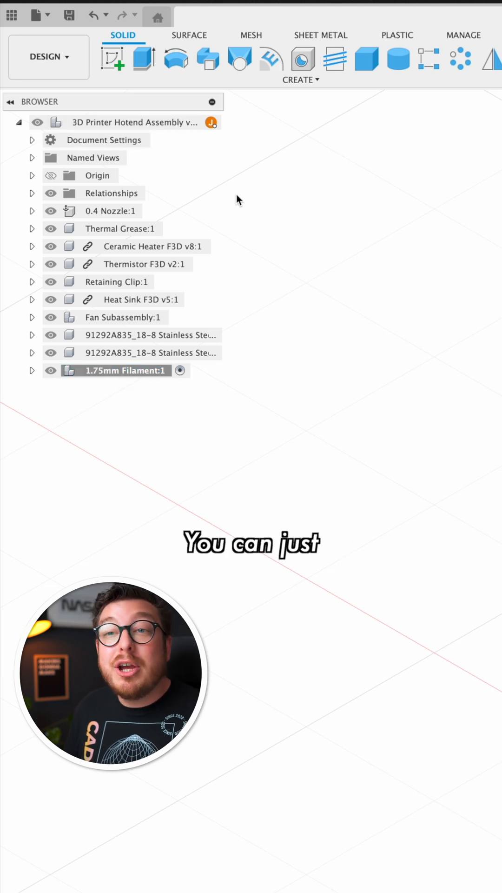
right_click(134, 122)
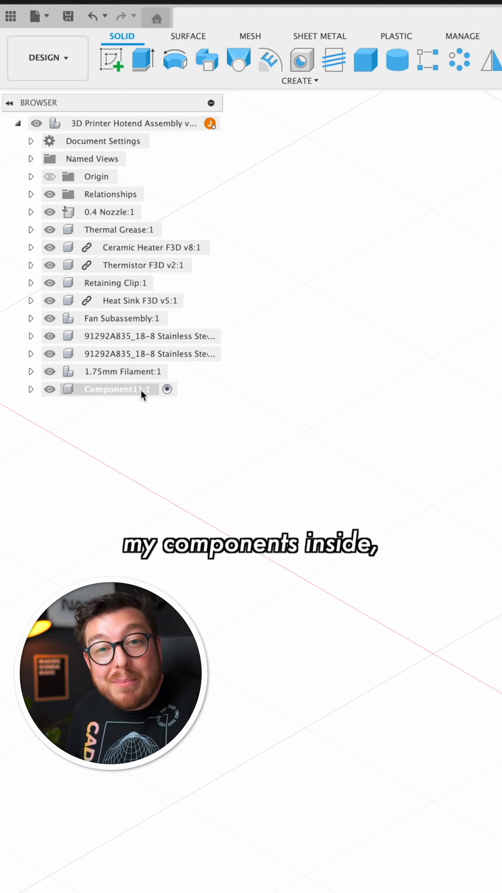
Create Component12 nested inside Component11:1 using its New Component option.
right_click(111, 389)
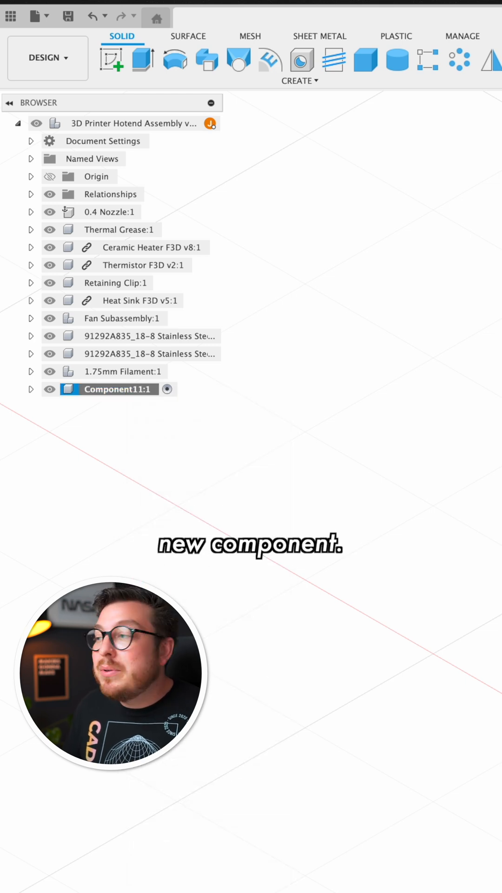
left_click(31, 389)
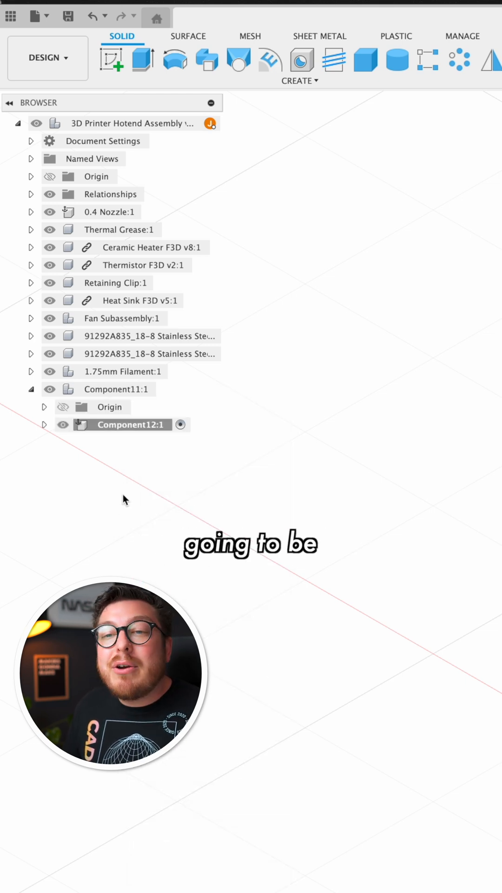
mouse_move(165, 433)
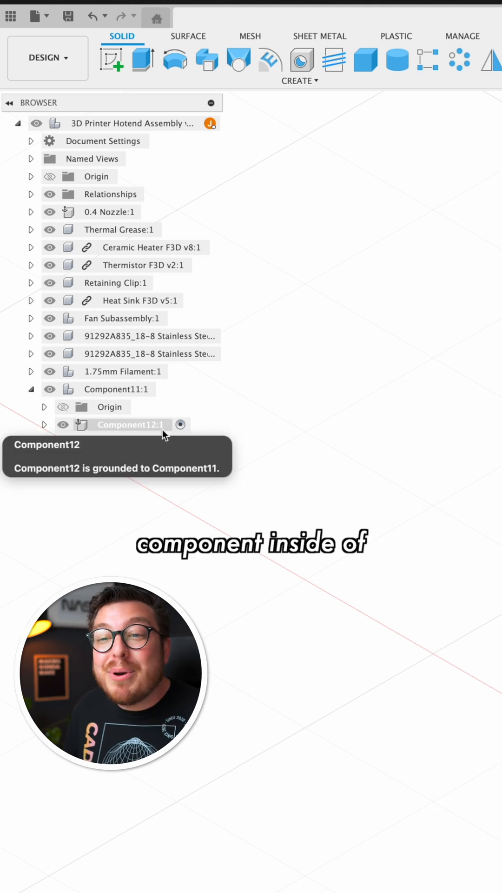